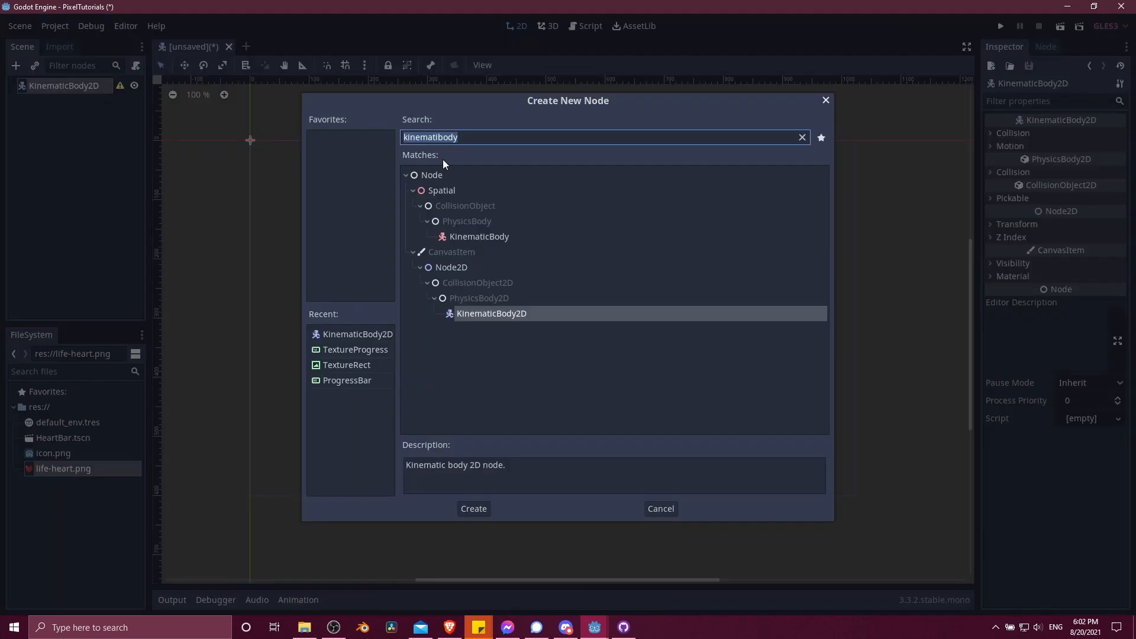
Add a CollisionShape2D child to the Player KinematicBody2D and create a Sprite node.
text(collision)
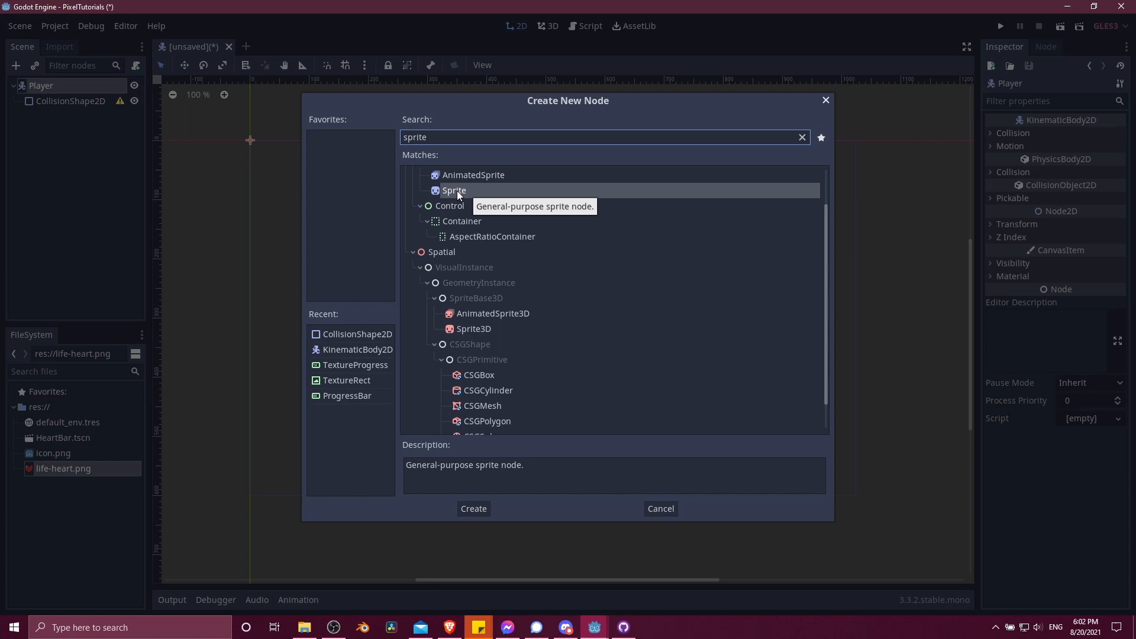
click(474, 508)
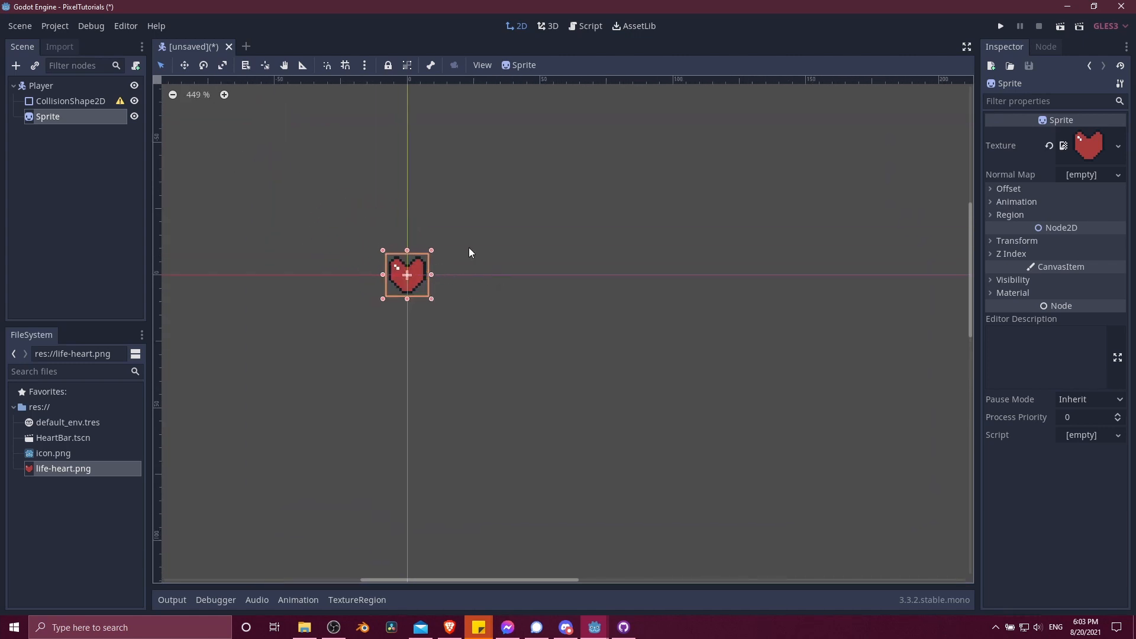
Assign life-heart.png as the Player Sprite's texture.
click(584, 26)
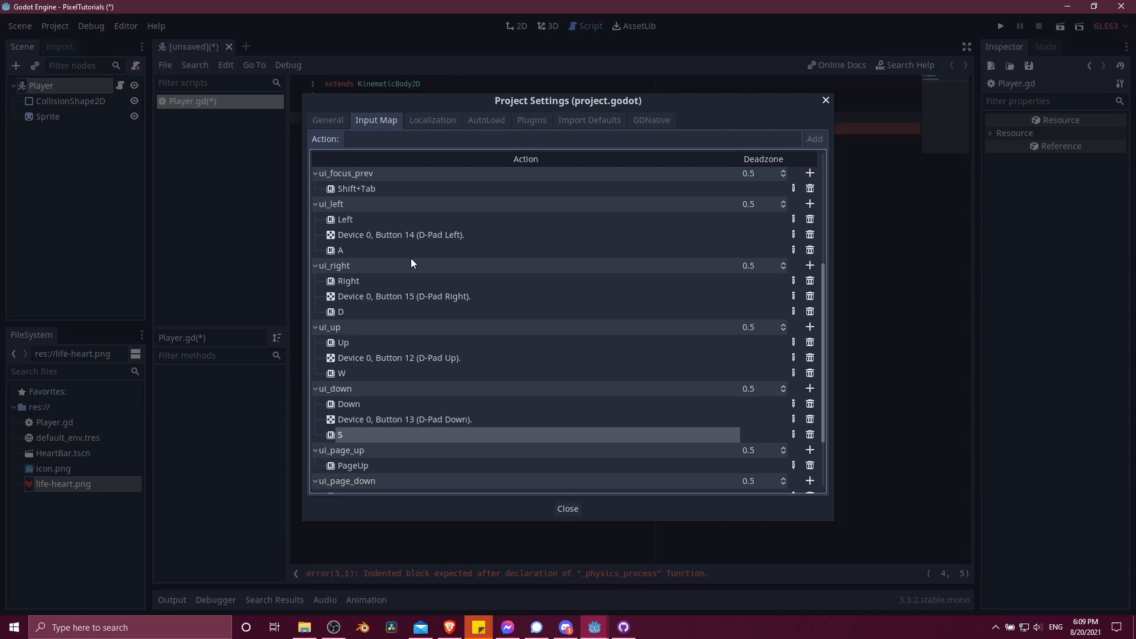
Close Project Settings with W, A, S, D bound to ui_up, ui_left, ui_down, ui_right.
click(568, 508)
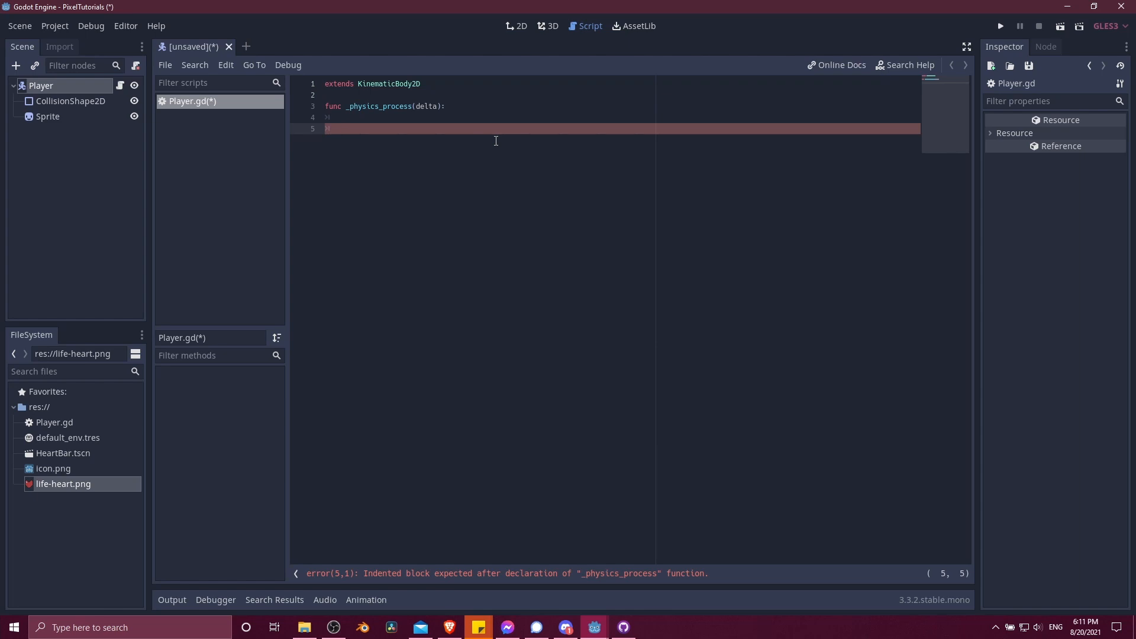
Start the line 'directional_input.x = Input' inside _physics_process.
text(directional_input.x = Input)
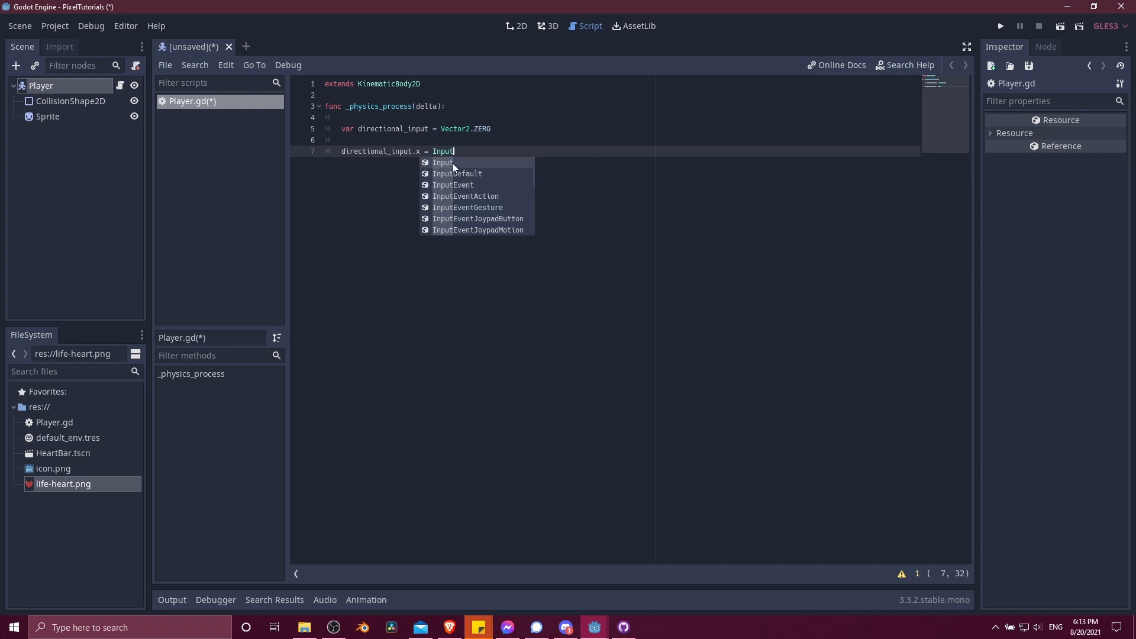
Set directional_input.x to get_action_strength("ui_right") minus get_action_strength("ui_left").
text(.get_action_strength)
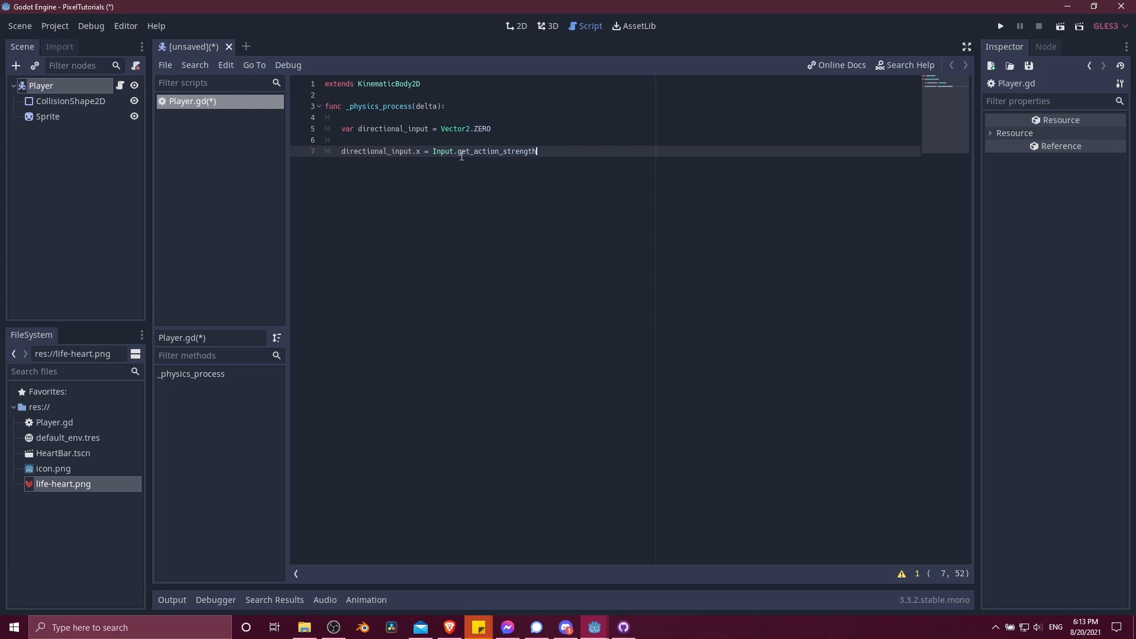
text(("ui_right") - 1)
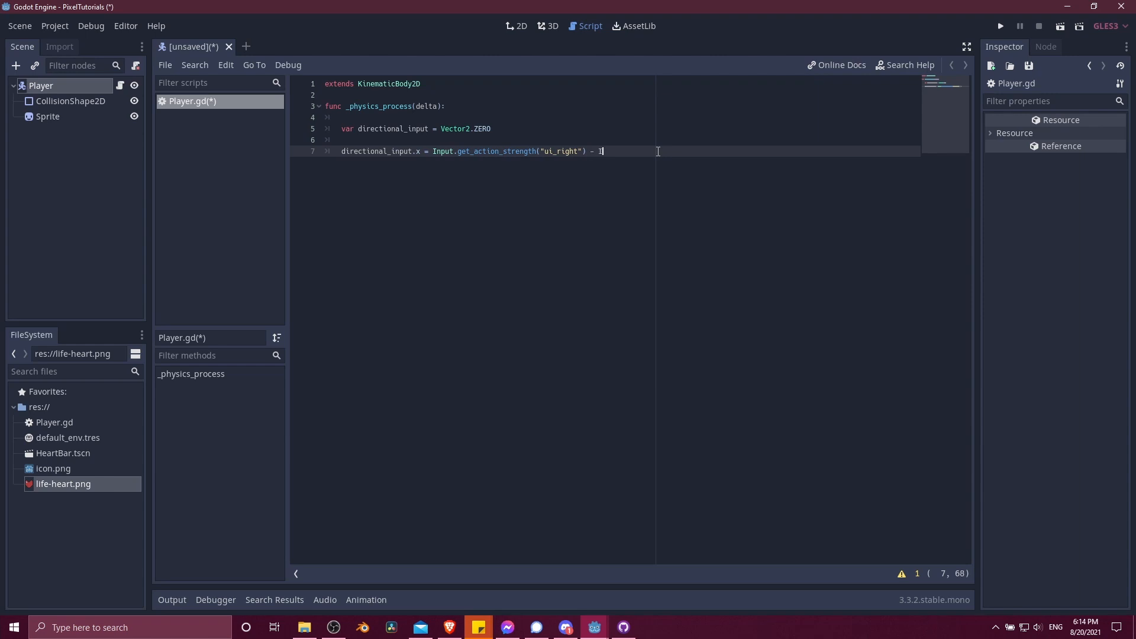
text(nput.get_action_strength("ui_left"))
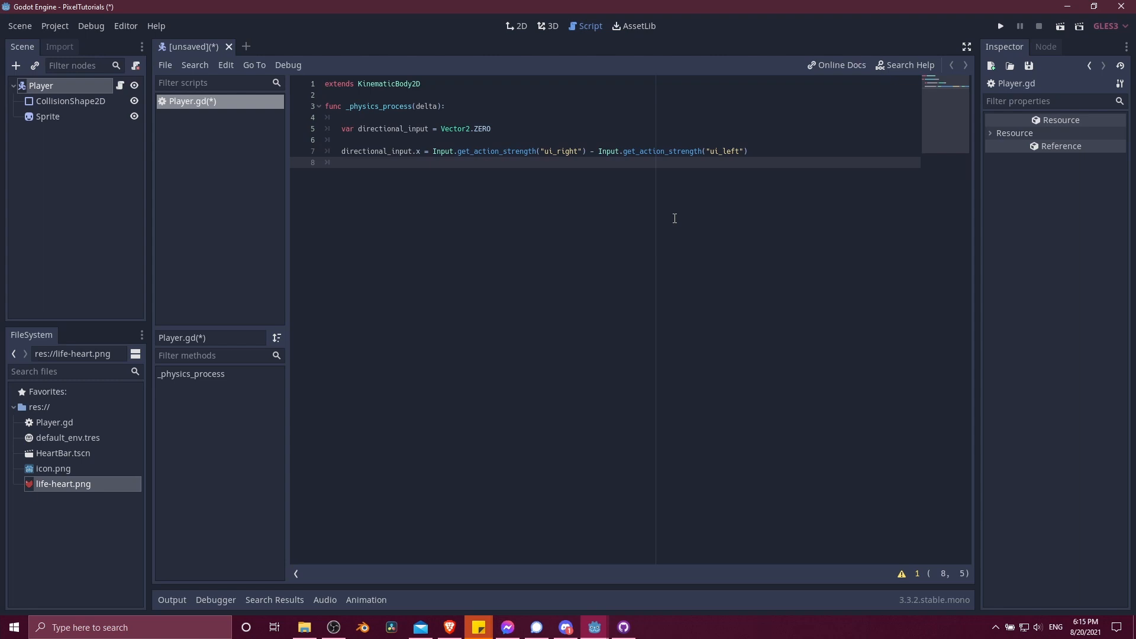
Set directional_input.y to ui_down strength minus ui_up strength, then begin the move line.
text(directional_input.y = Input.get_action_strength("ui_down") -)
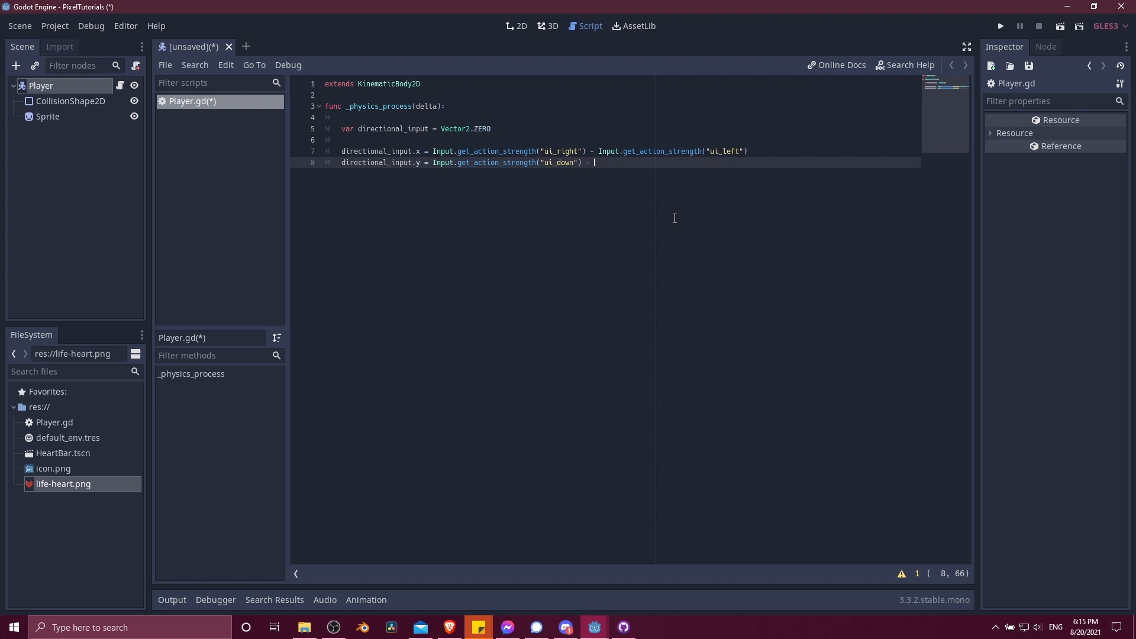
text(Input.get_action_strength("ui_up"))
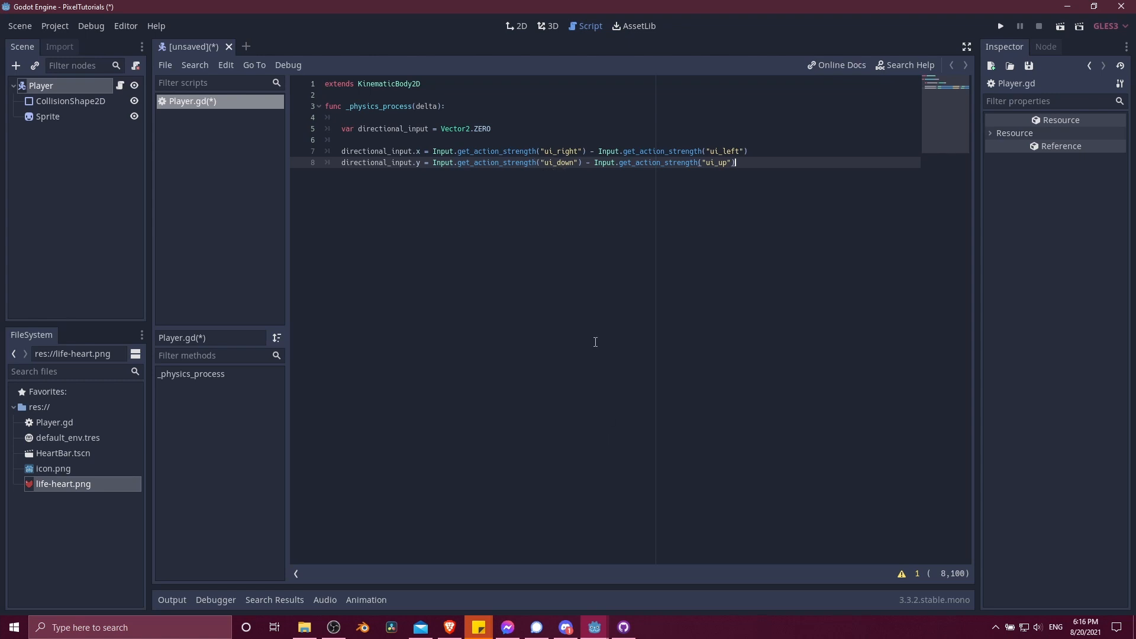
text(move)
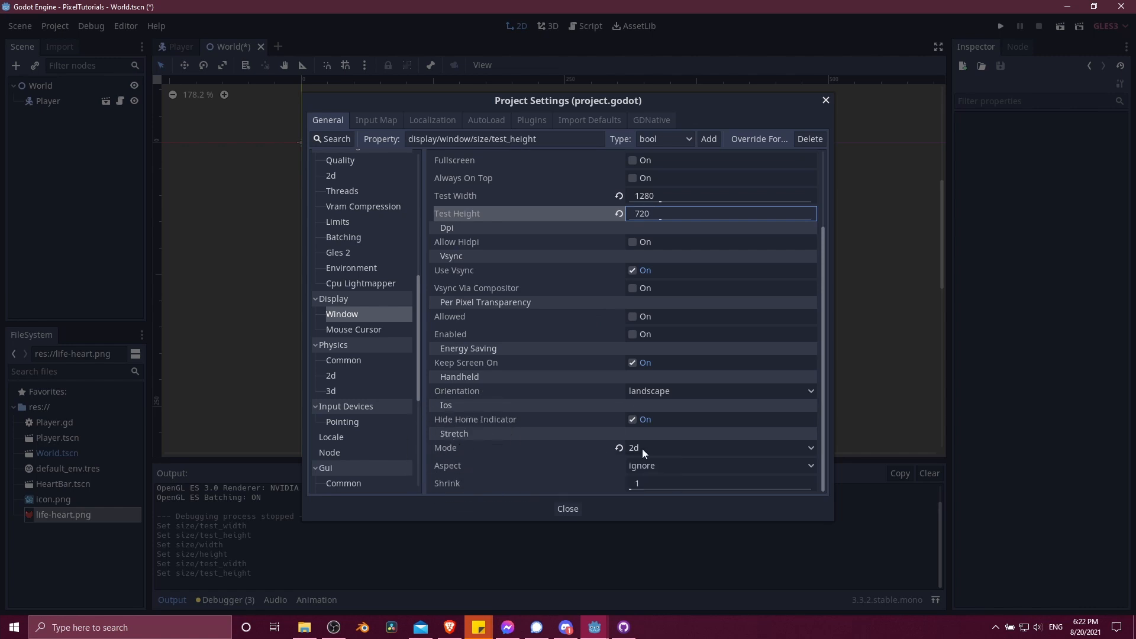
Close Project Settings with a 1280x720 test window and 2d stretch mode.
click(568, 509)
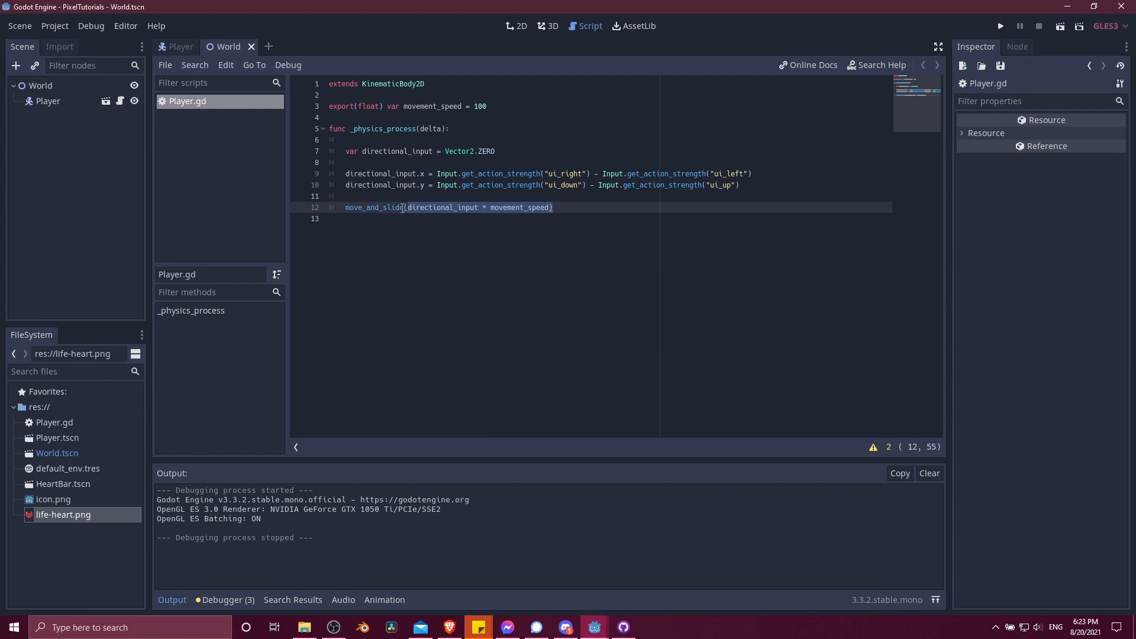